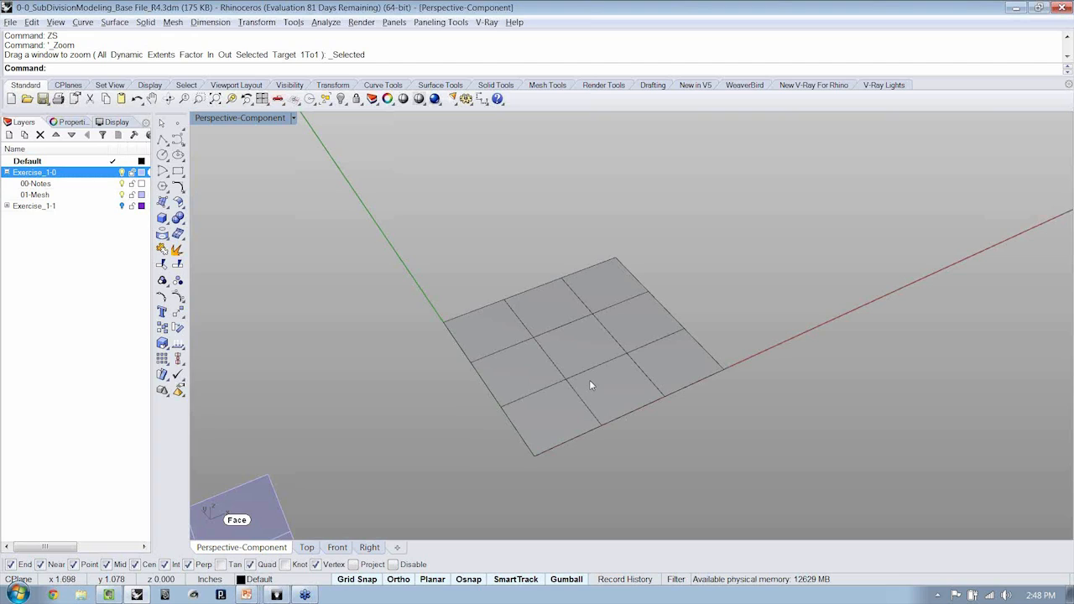
mouse_move(585, 400)
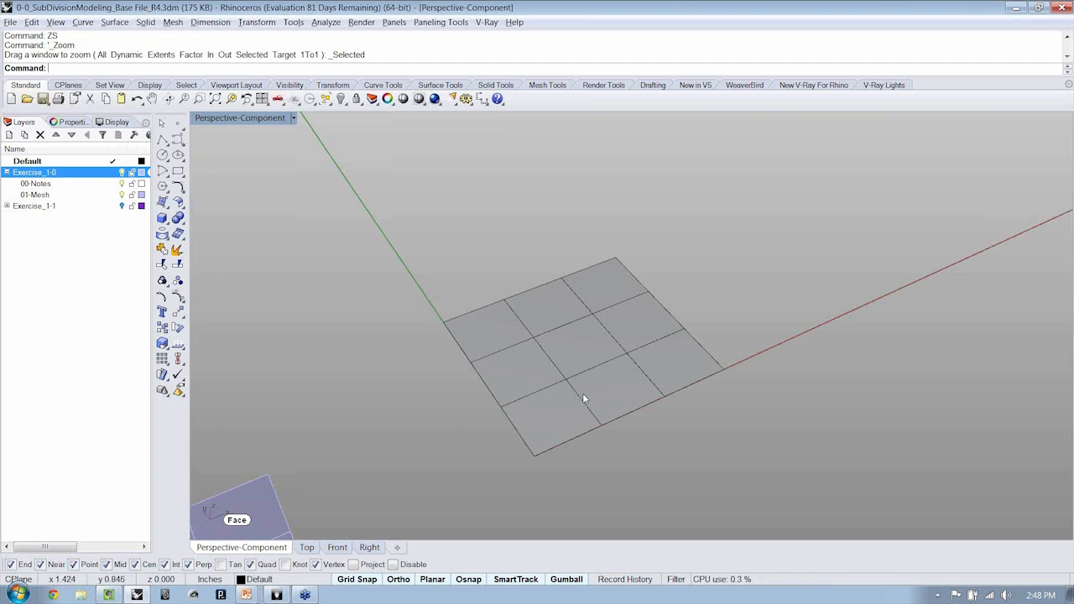
mouse_move(567, 385)
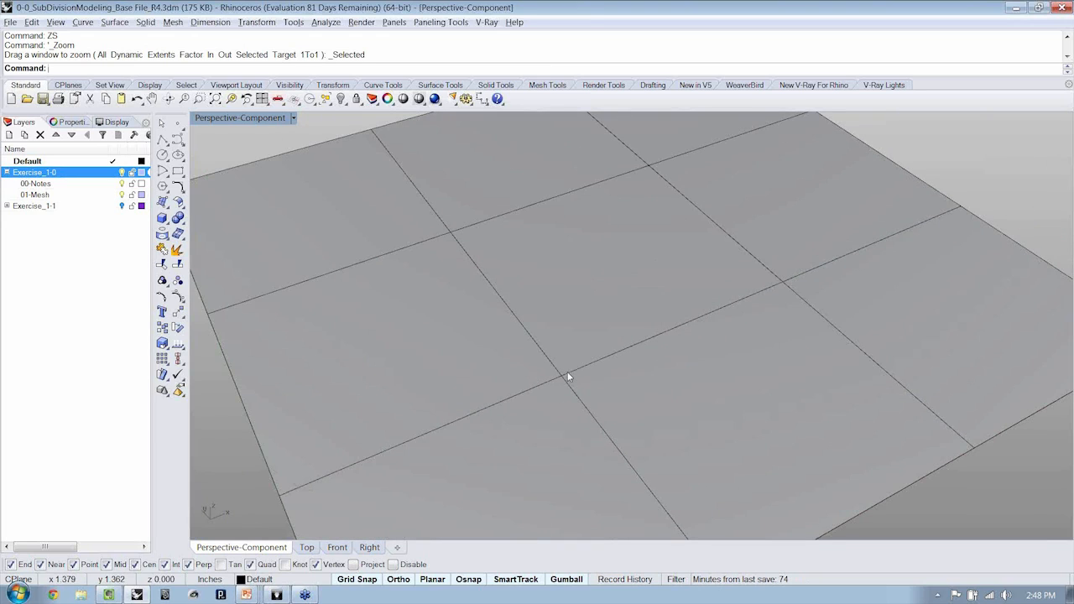
mouse_move(562, 379)
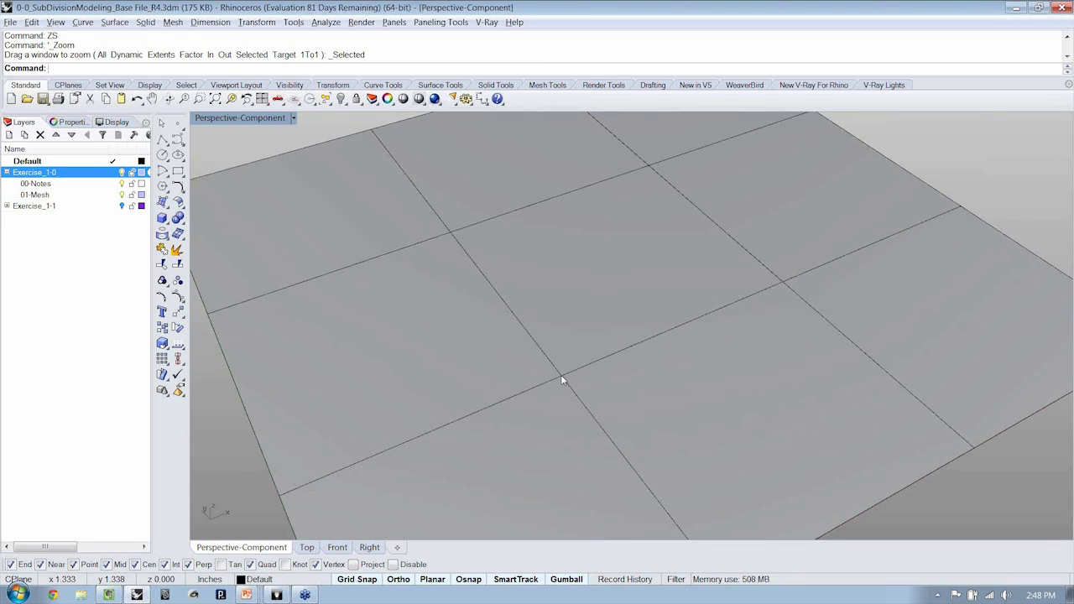
- Try interior edges and a vertex, then sub-select only the mesh plane's centre face
click(562, 380)
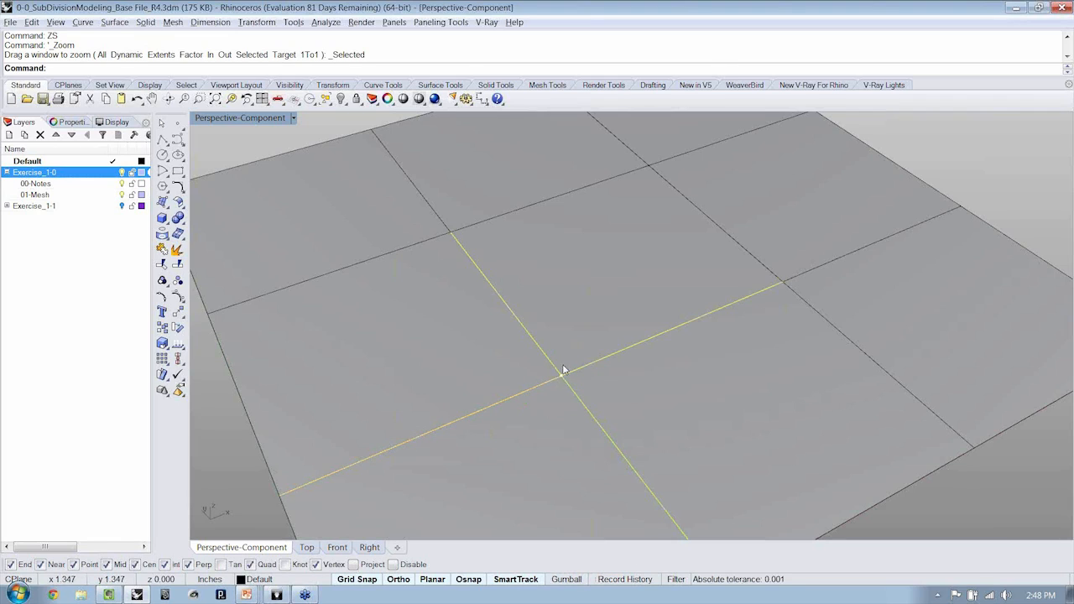
click(586, 299)
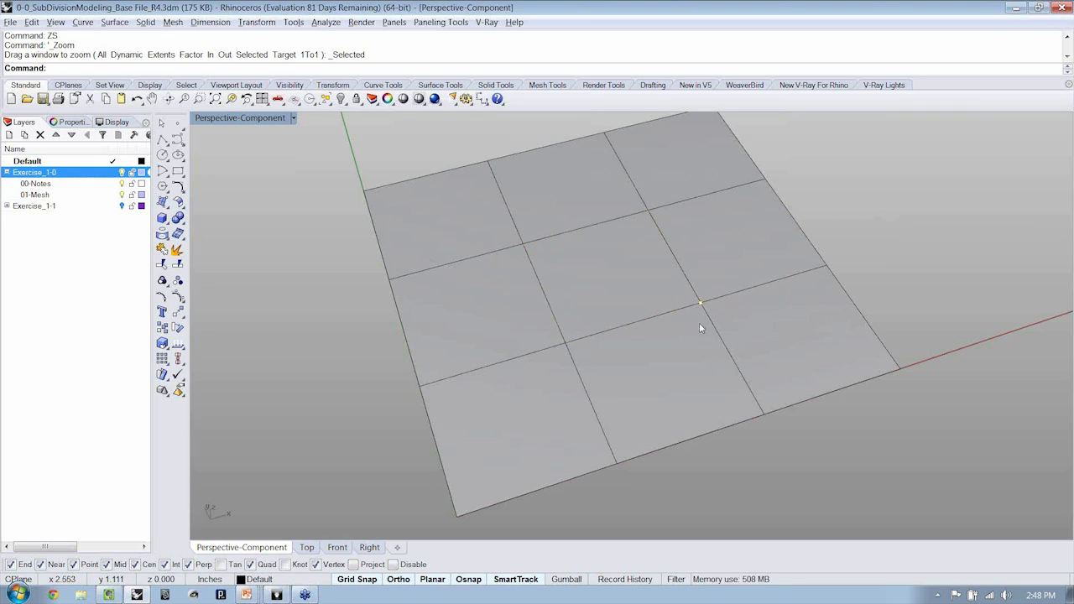
mouse_move(701, 328)
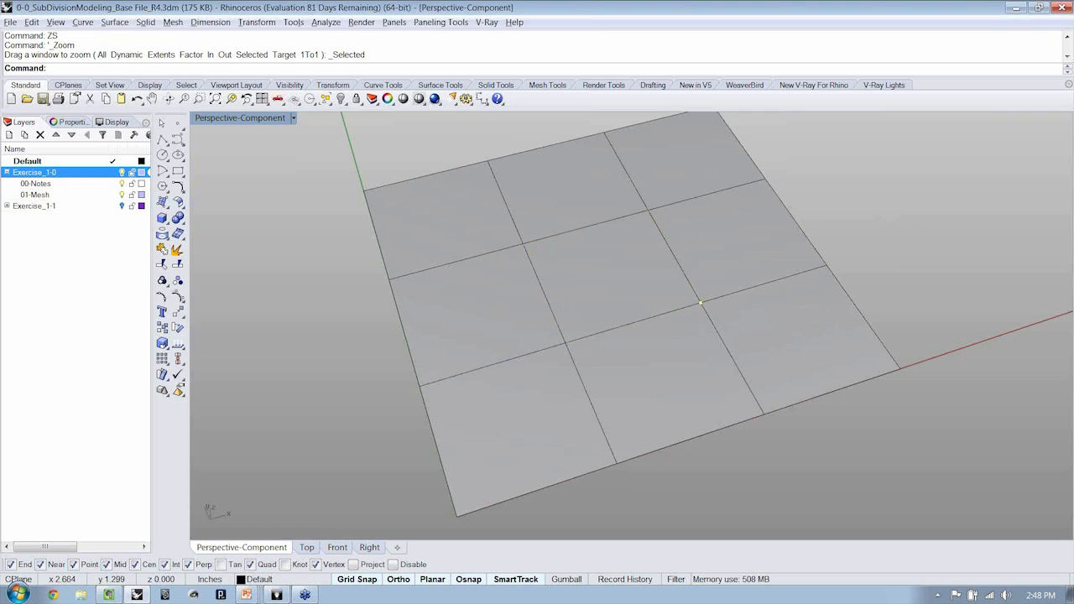
mouse_move(885, 235)
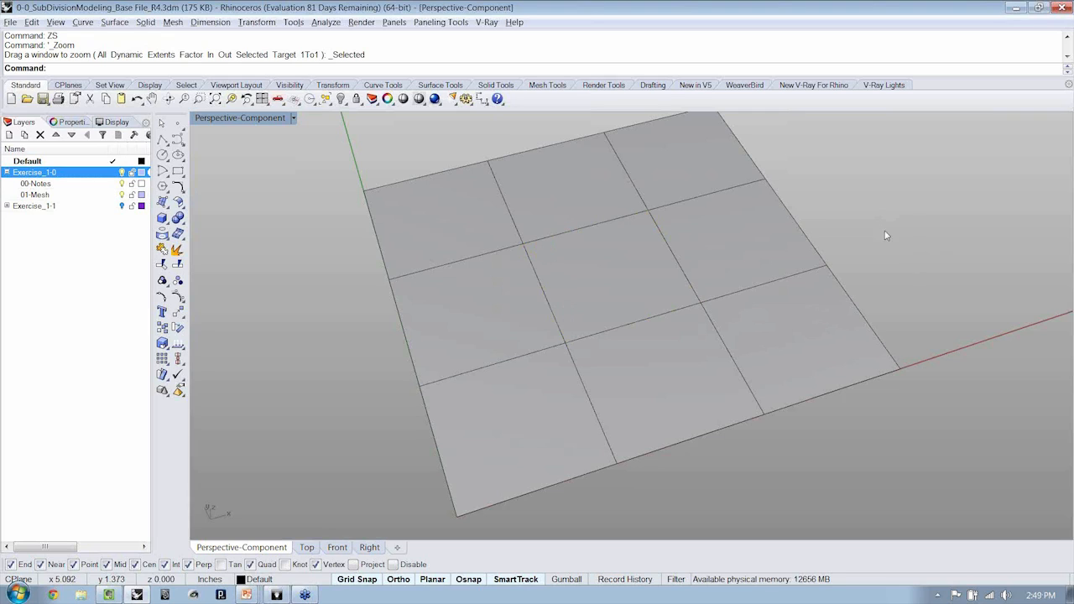
drag(325, 139, 411, 233)
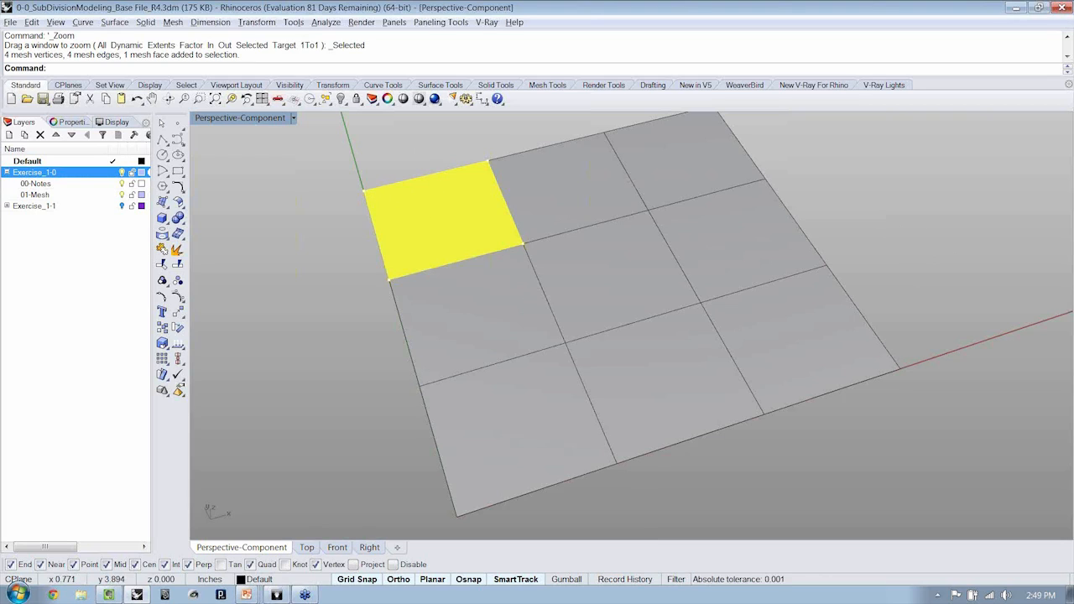
mouse_move(447, 164)
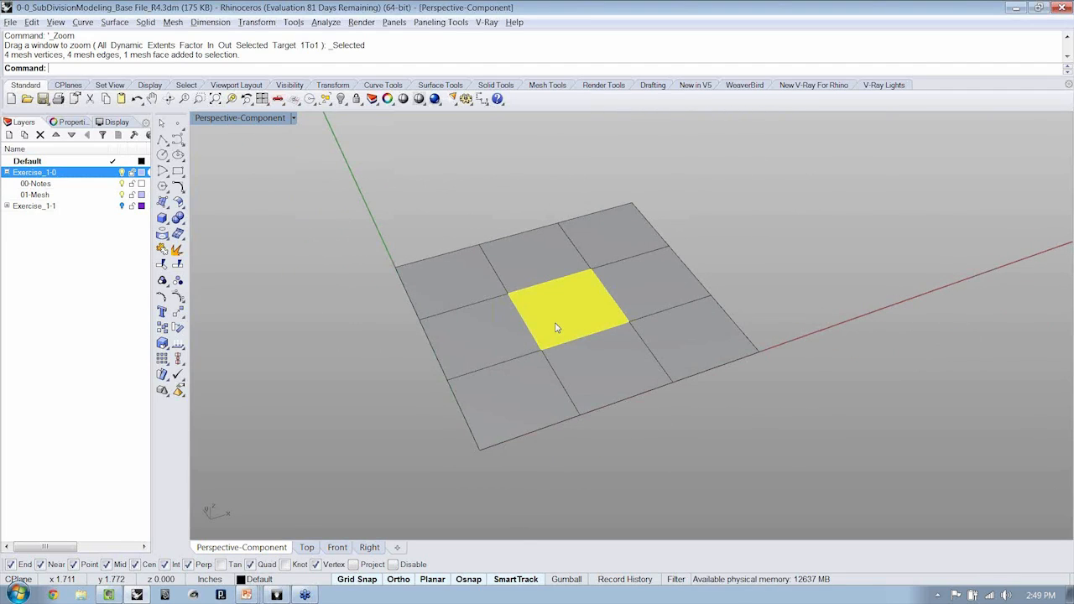
mouse_move(534, 367)
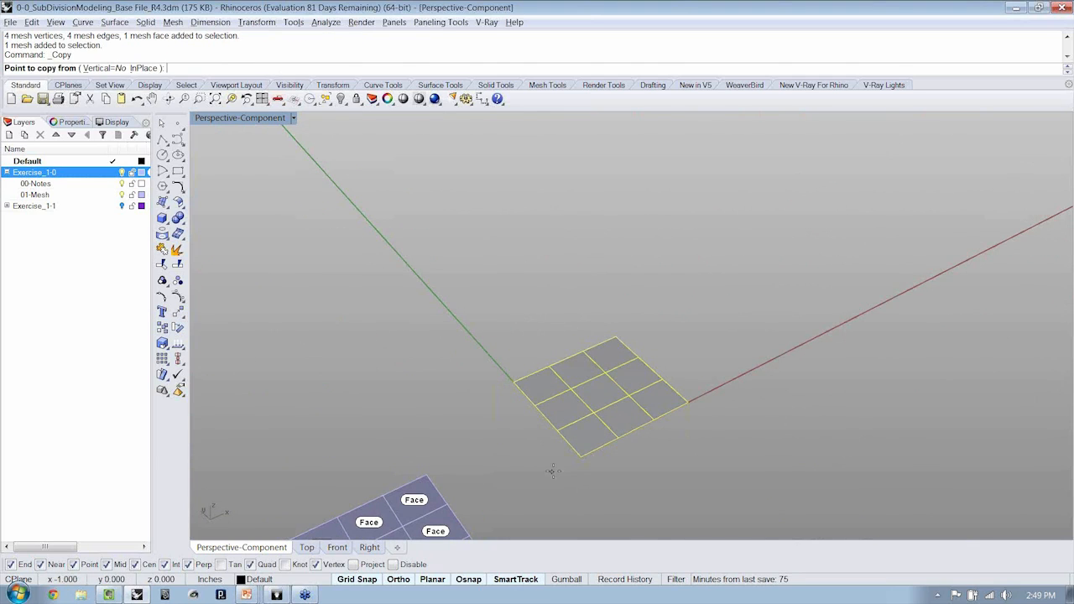
- Place a copy of the nine-face mesh plane beside the original
drag(552, 472, 466, 369)
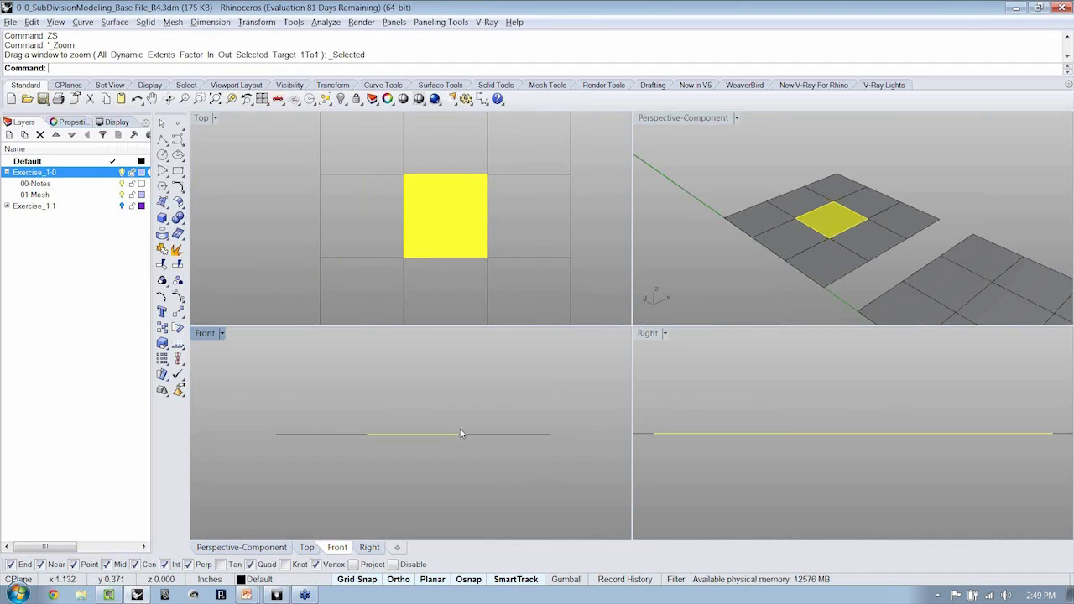
- Move the centre face upward from a base point, then place another flat mesh copy
key(enter)
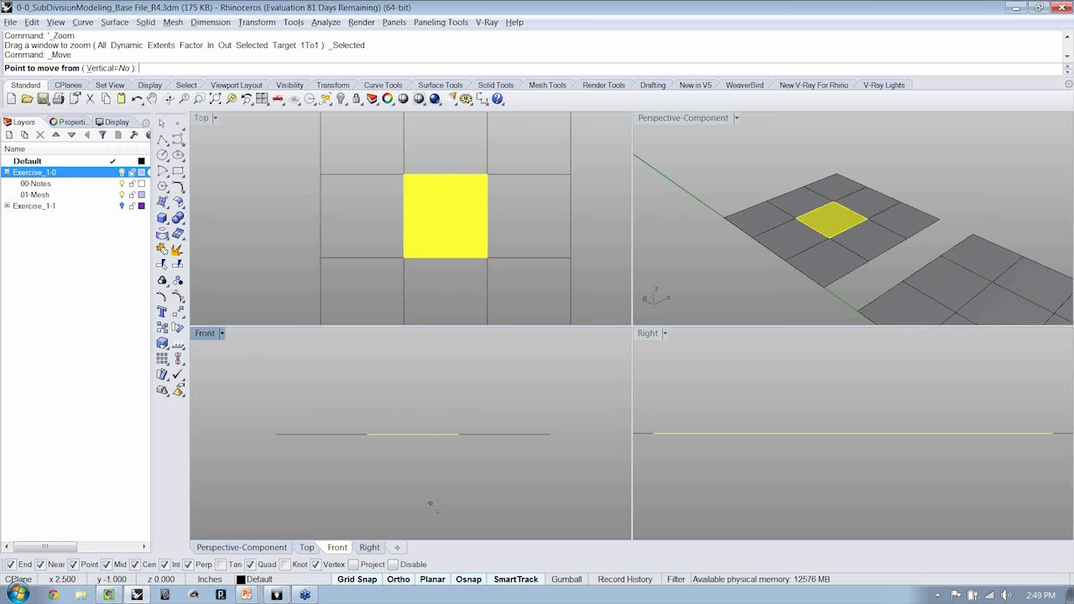
click(430, 503)
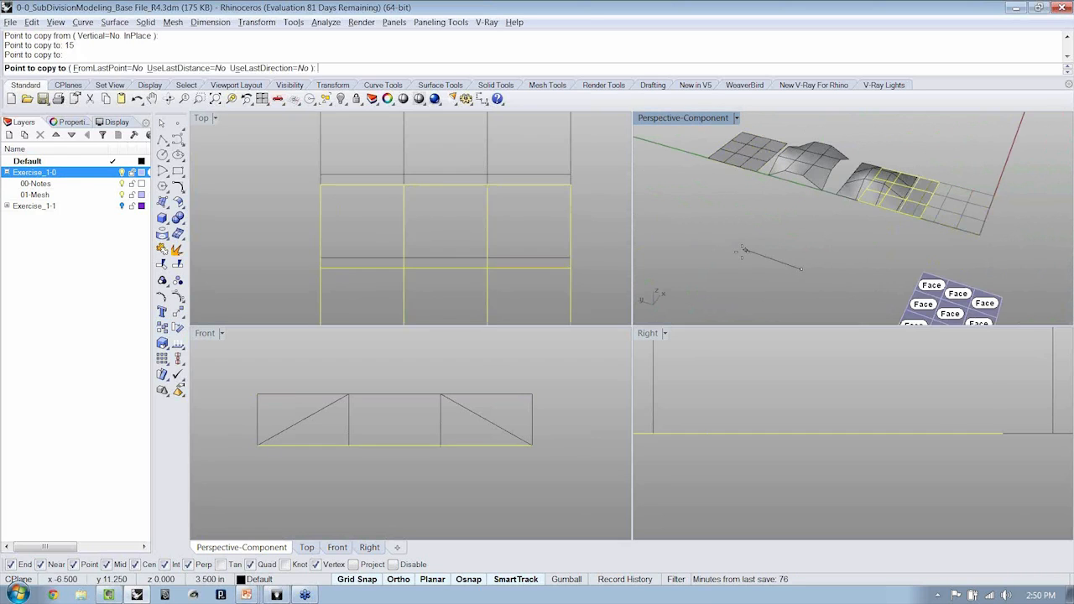
double_click(684, 118)
text(ZS)
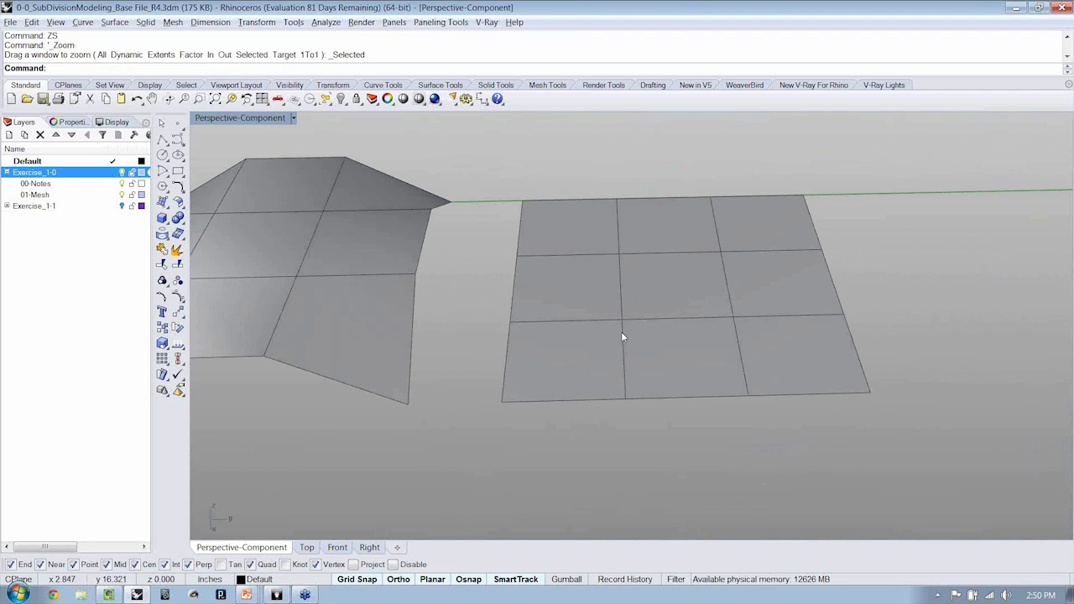
mouse_move(626, 371)
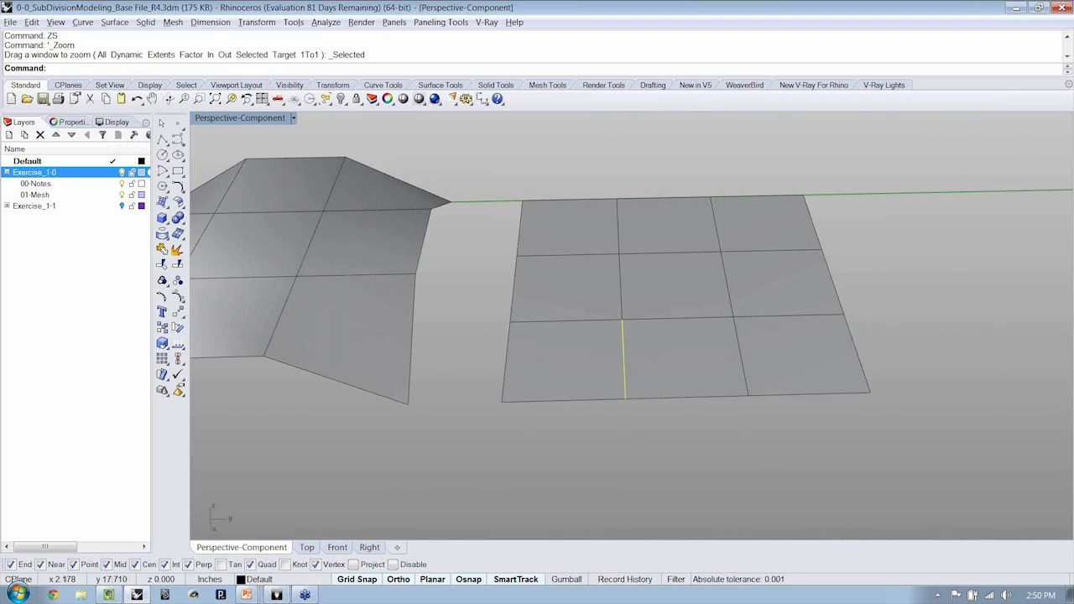
mouse_move(765, 279)
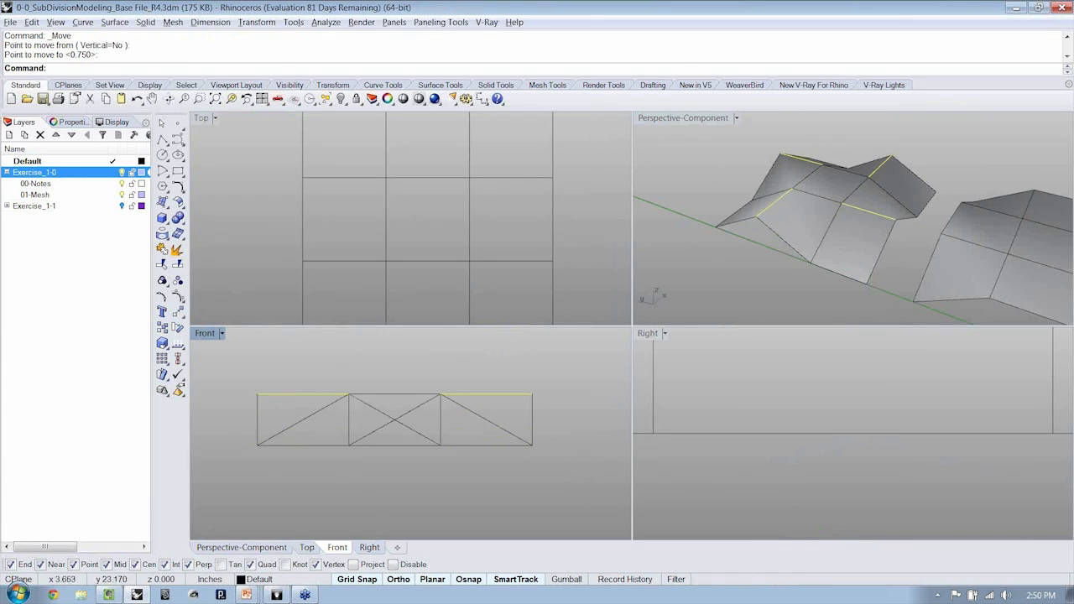
- Maximize the Perspective viewport to fill the workspace
double_click(683, 117)
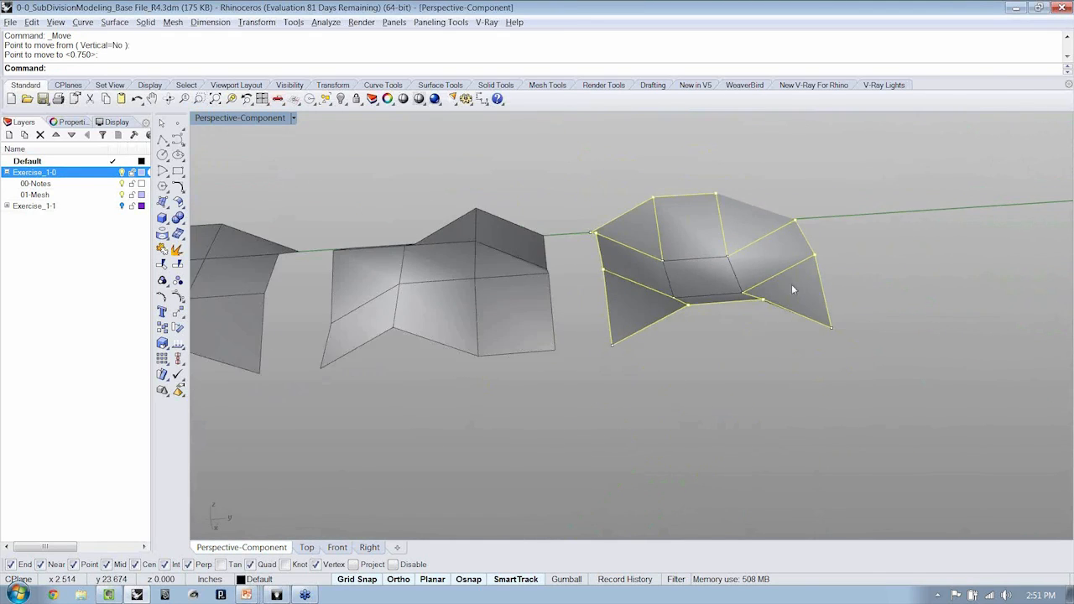
- Raise the mesh copy's outer corners and edges into a dish-like form
drag(789, 289, 856, 306)
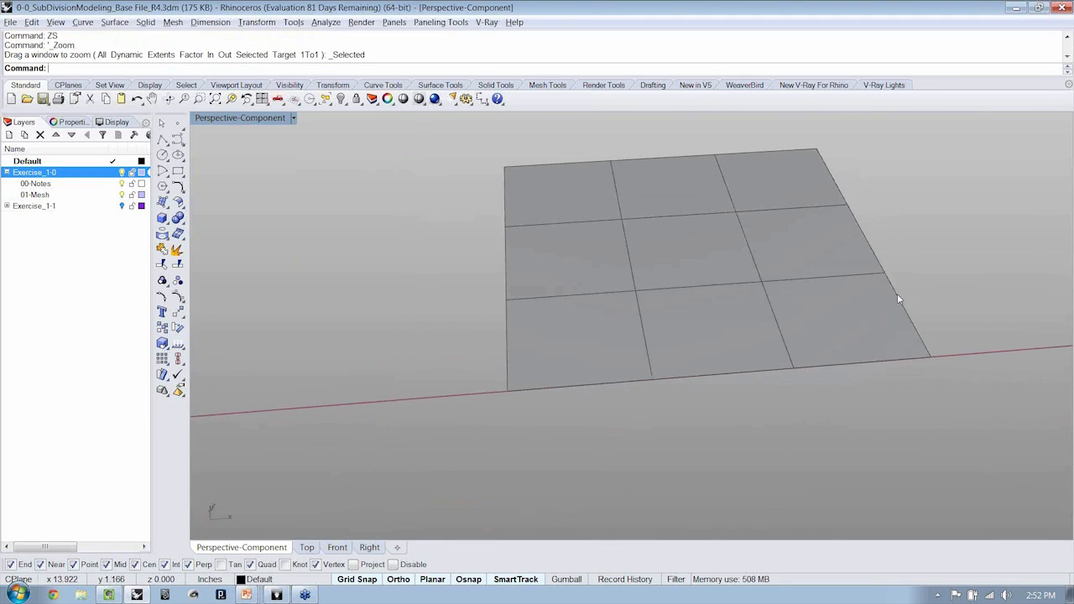
mouse_move(656, 388)
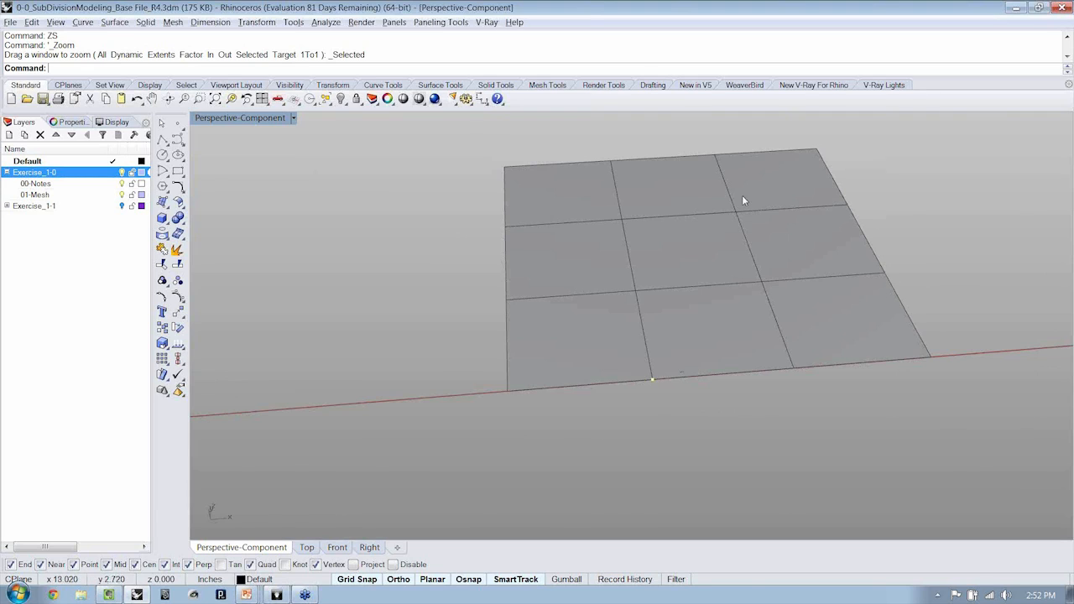
- Drag a vertex on the plane's near edge to a new height
drag(743, 199, 697, 306)
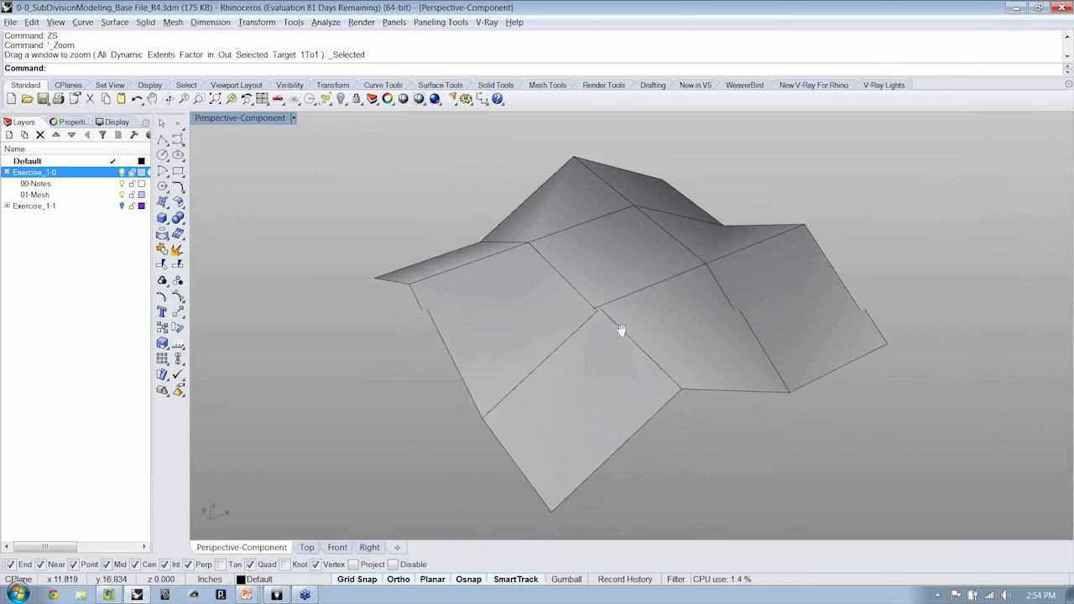
- Select the reshaped mesh and launch Grasshopper from the command line
click(621, 328)
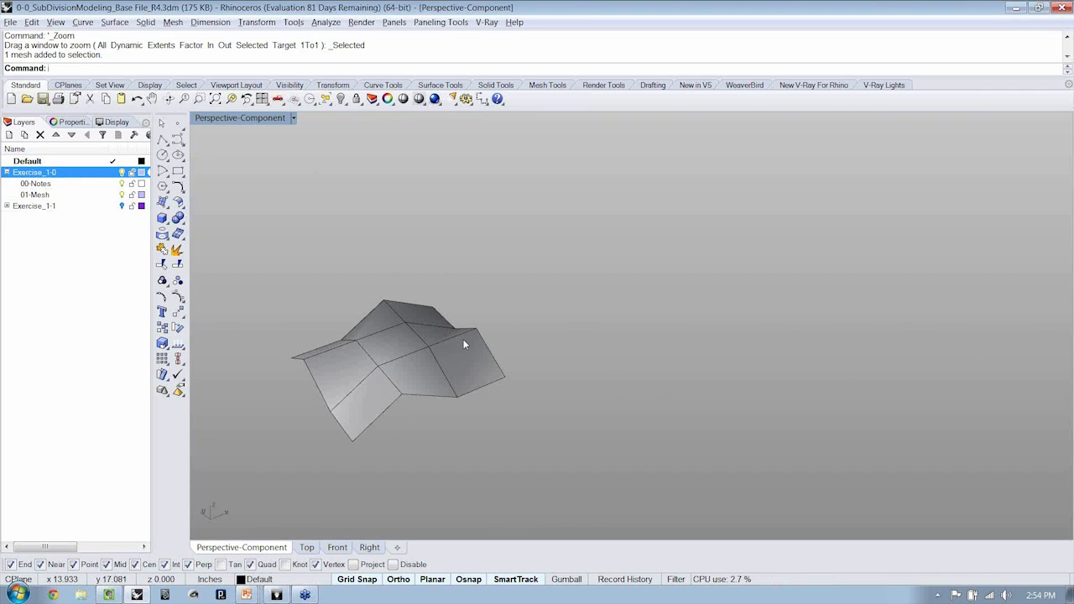
text(Grasshopper)
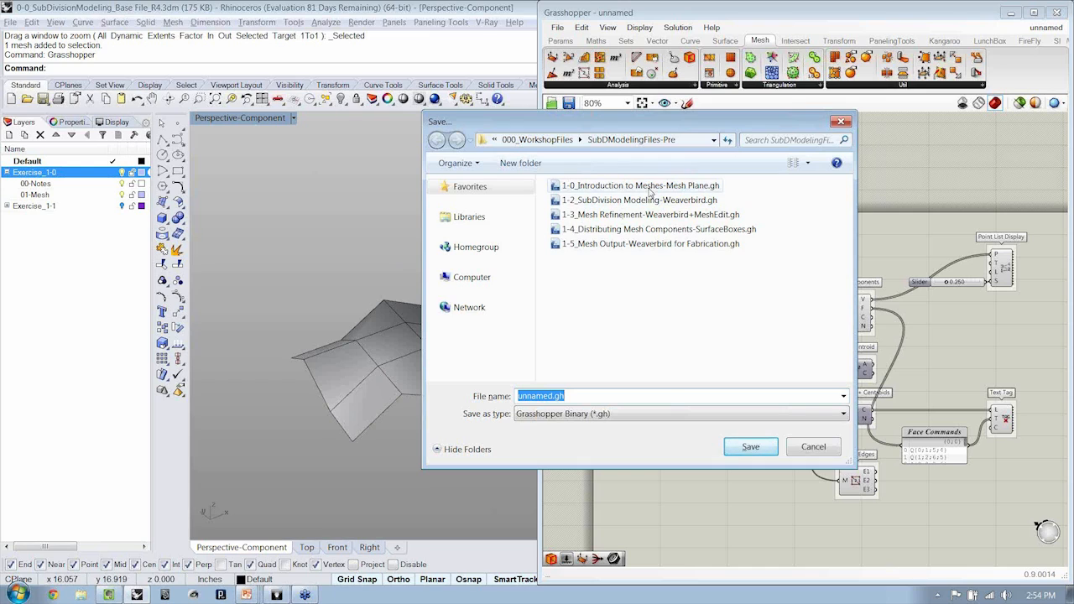
- Save the definition as '1-0_Introduction to Meshes-Mesh Plane_w' in the workshop folder
click(648, 186)
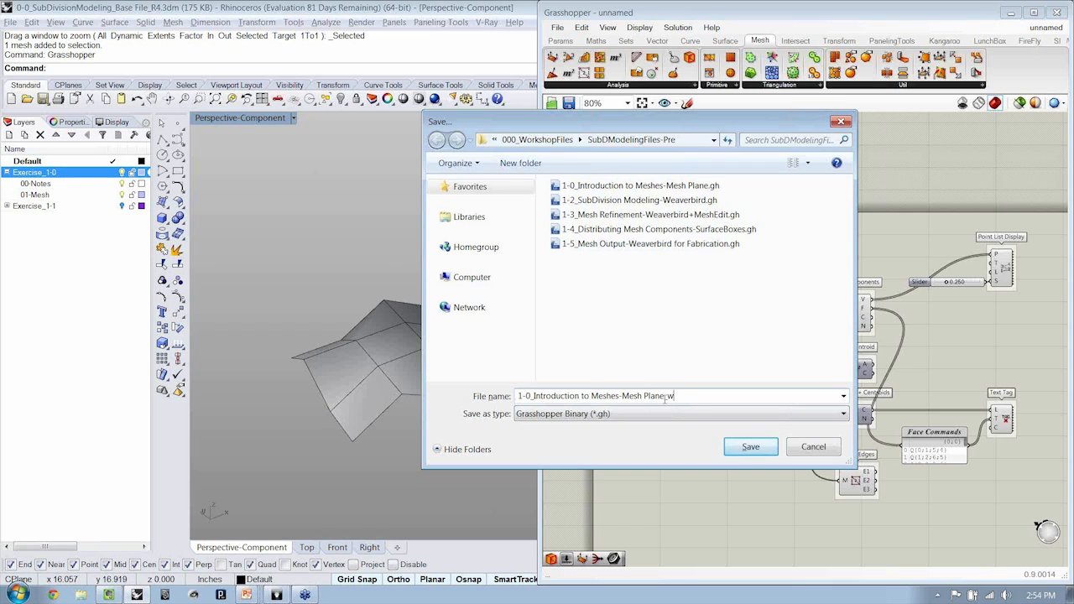
click(750, 446)
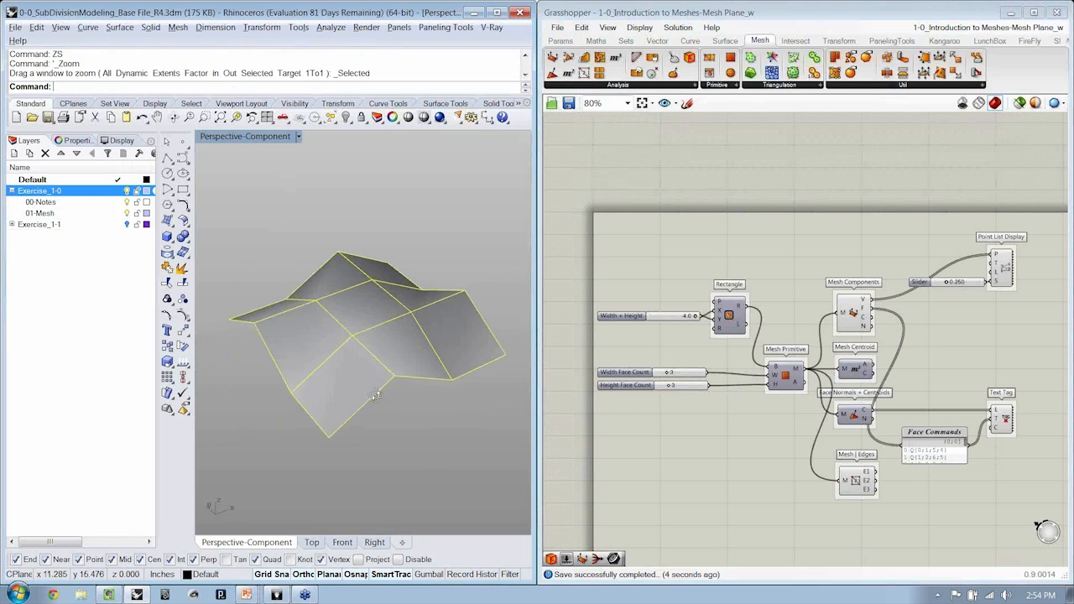
click(570, 28)
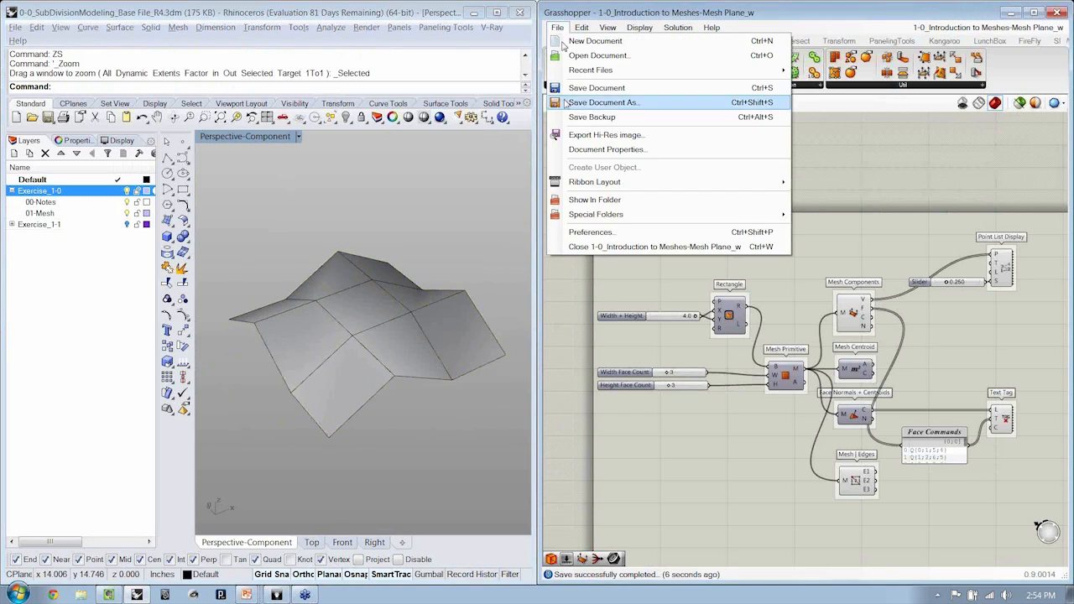
- Close the saved working document, leaving the Grasshopper canvas empty
click(623, 246)
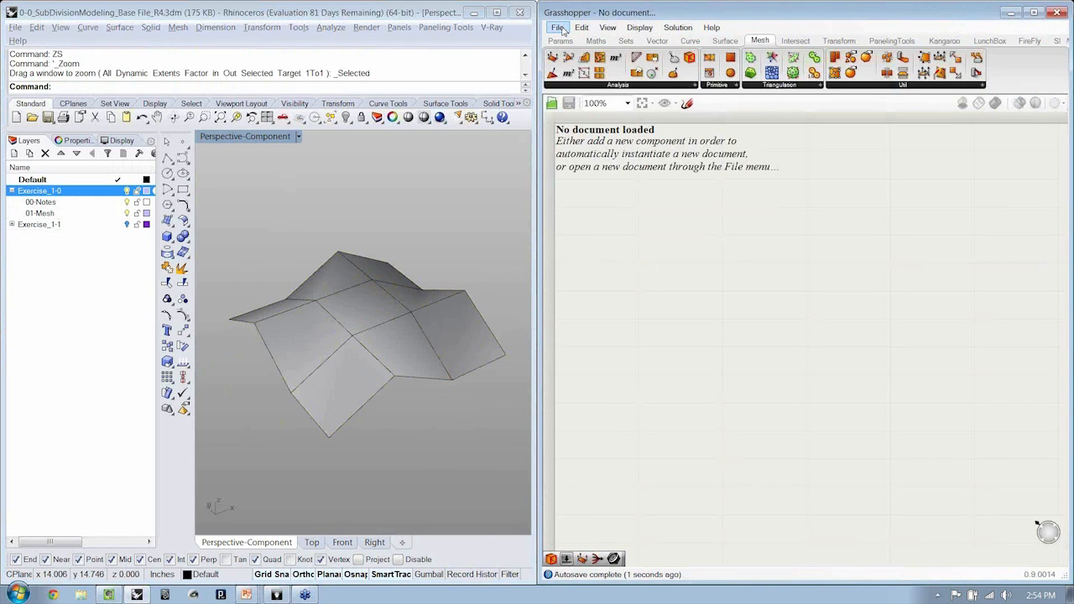
click(557, 28)
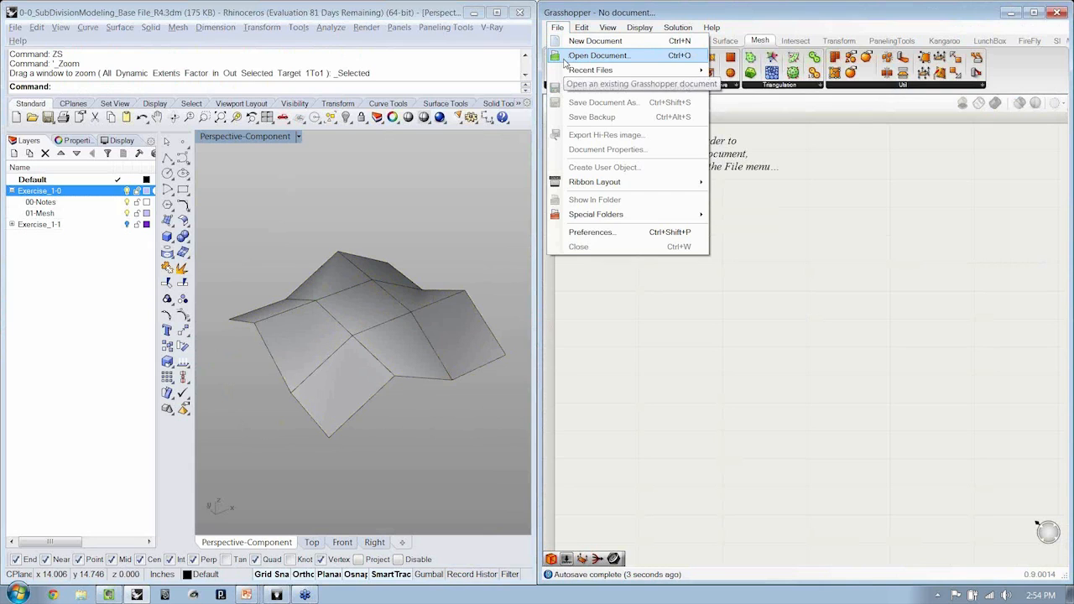